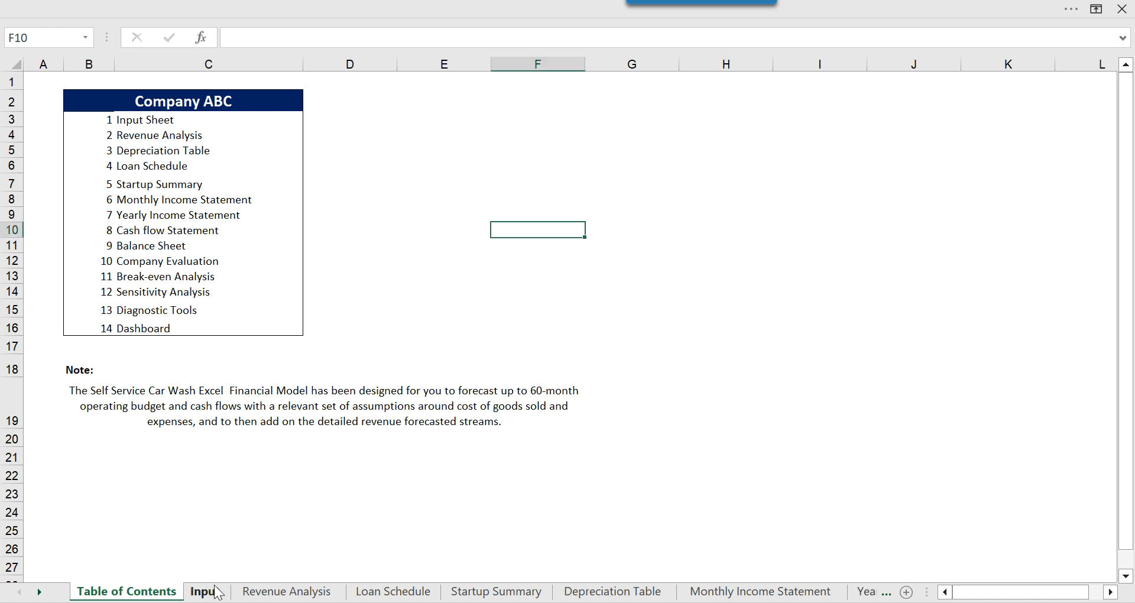
Set the Loan from Bank term to 60 months, cutting the monthly repayment to 94.36
left_click(206, 591)
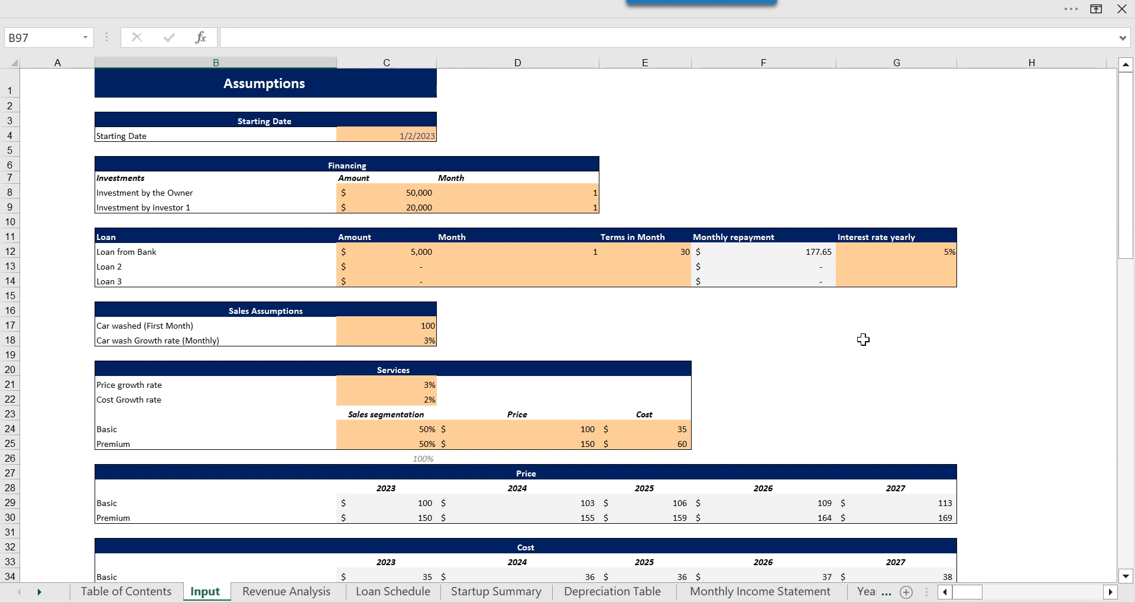
left_click(895, 339)
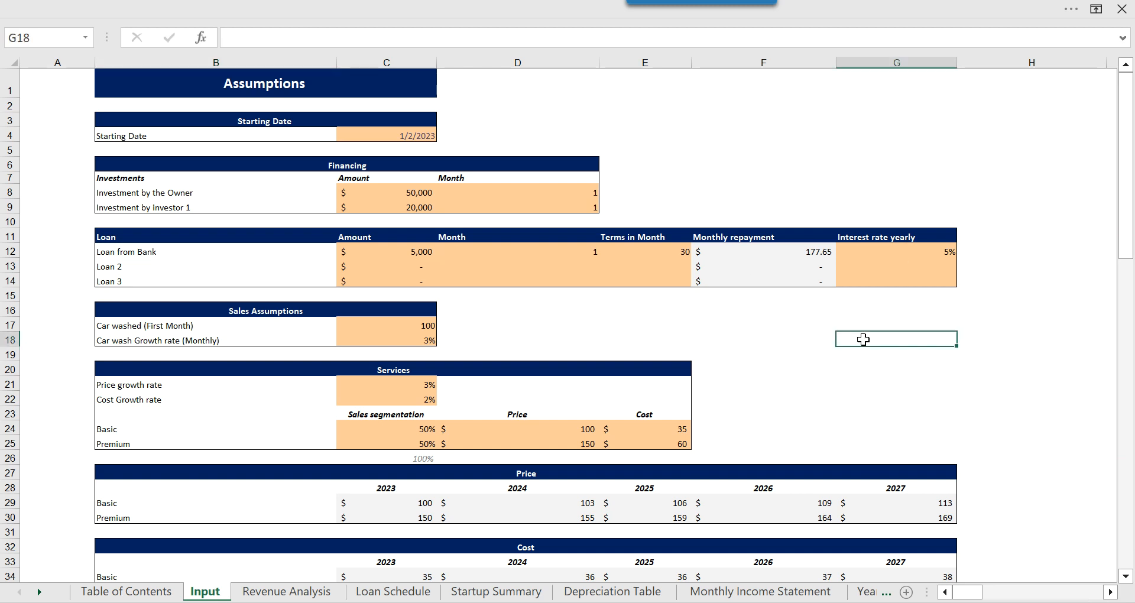
left_click(762, 339)
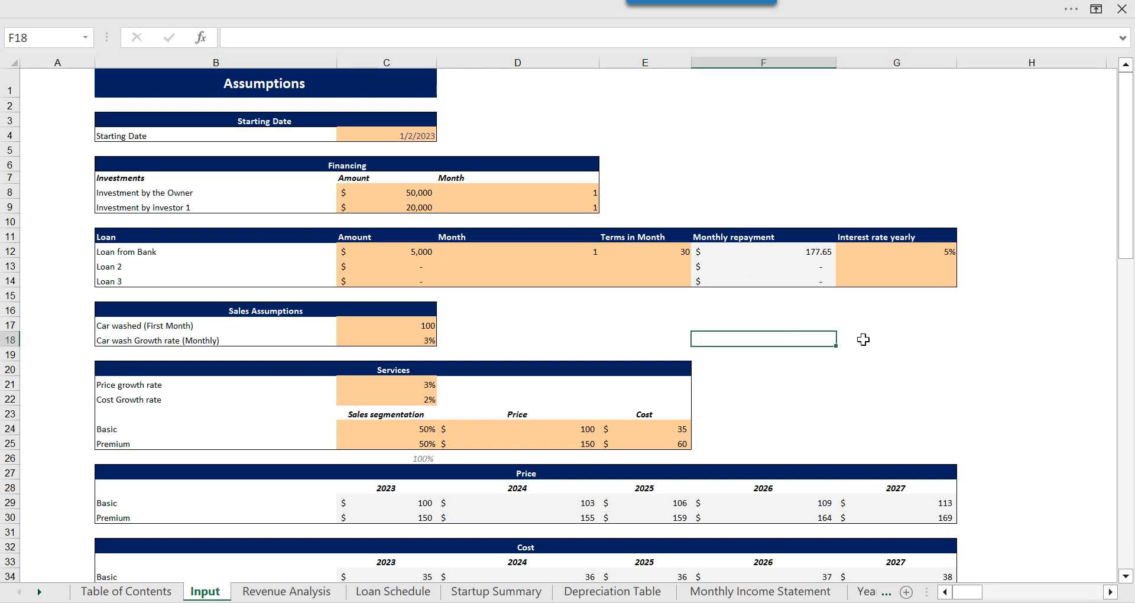
left_click(644, 251)
type("60")
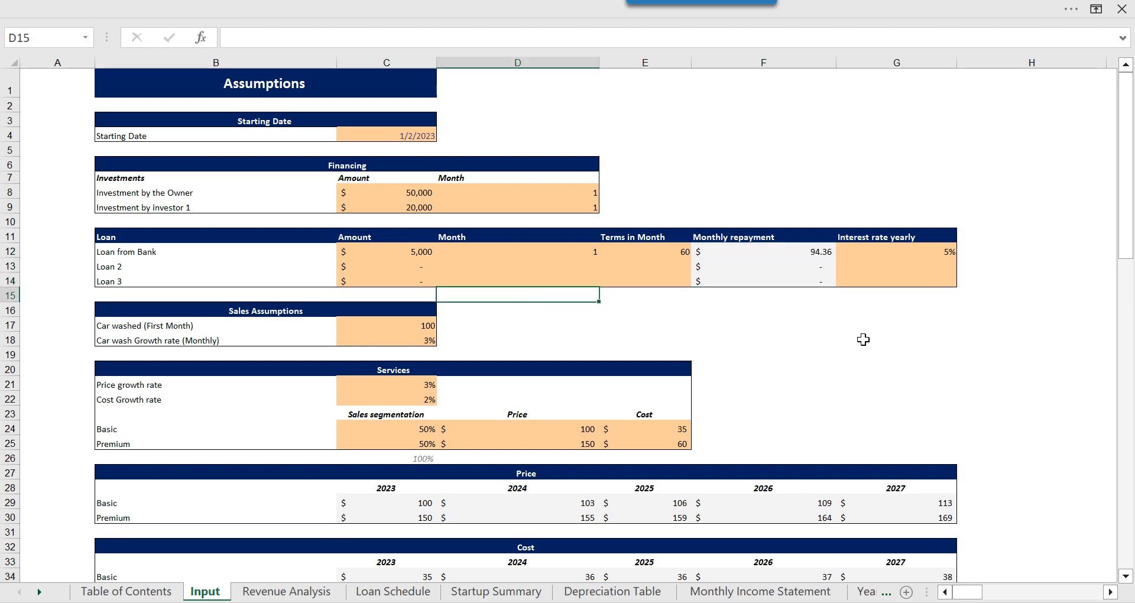
Enter 5% as the services price growth rate in C21, replacing 3%
left_click(264, 310)
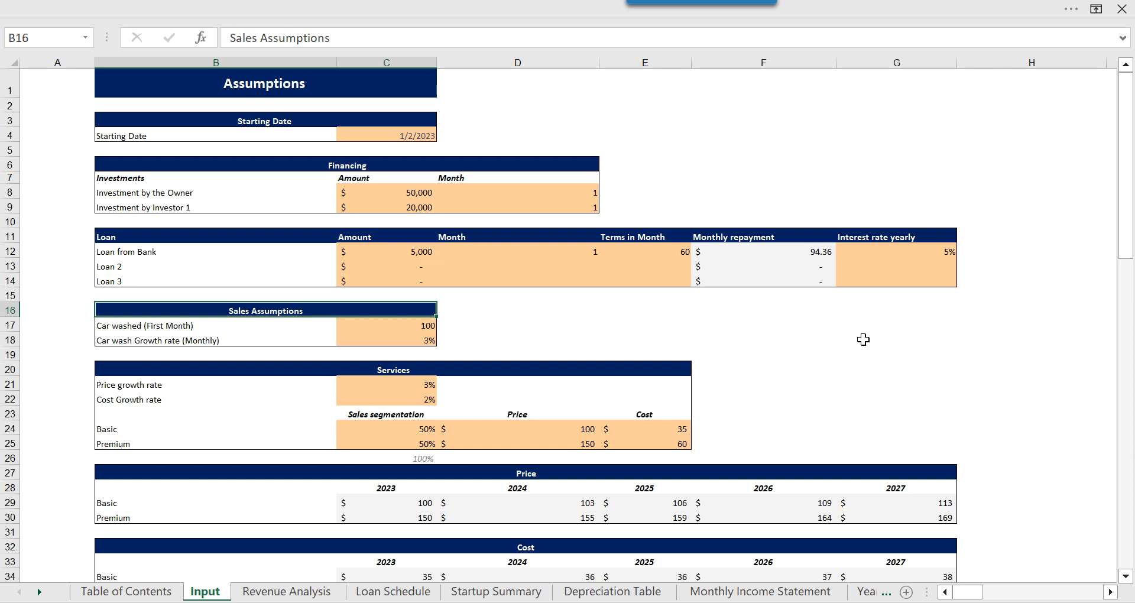
left_click(386, 354)
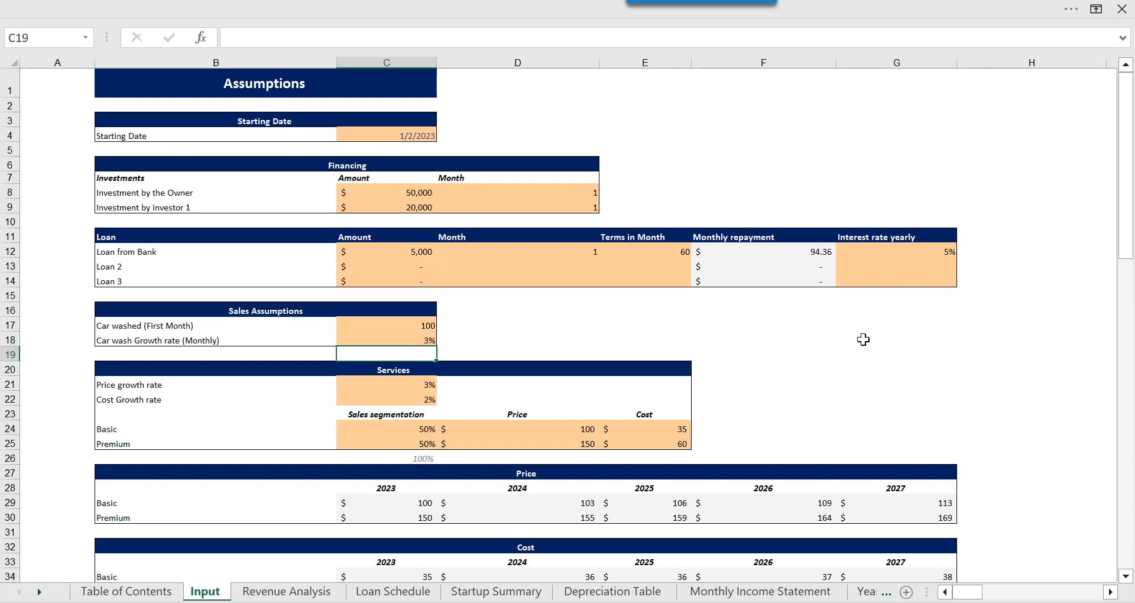
left_click(386, 413)
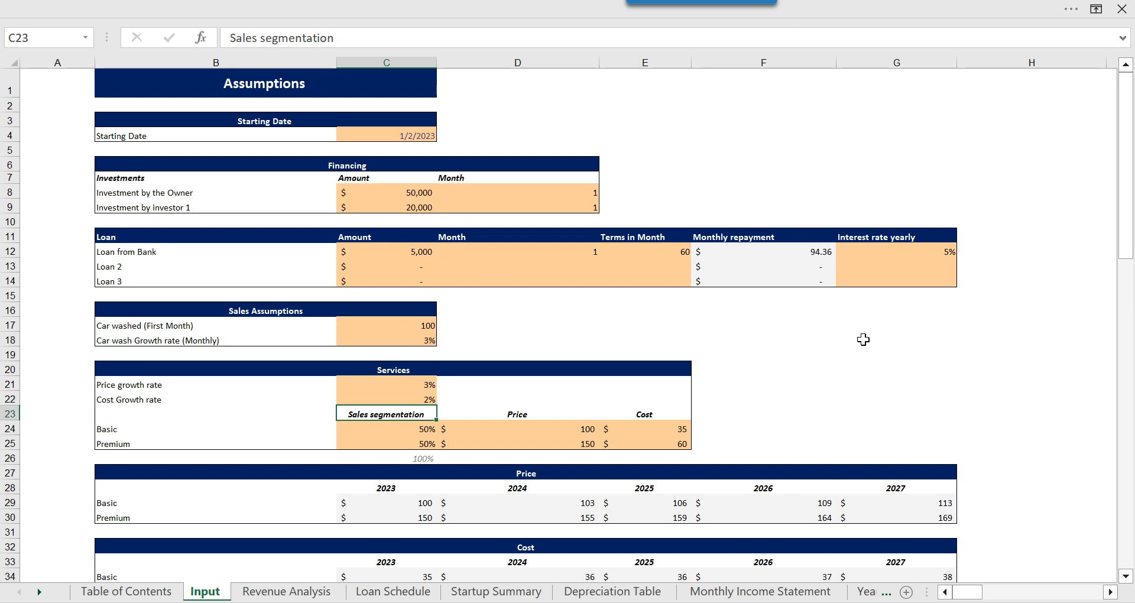
left_click(386, 531)
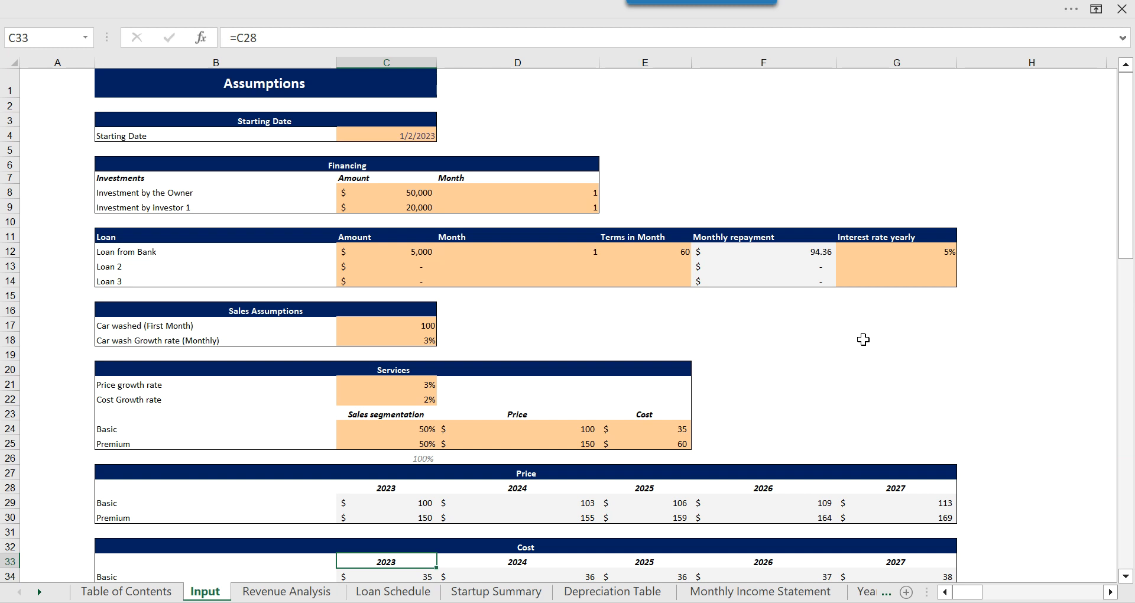
left_click(385, 427)
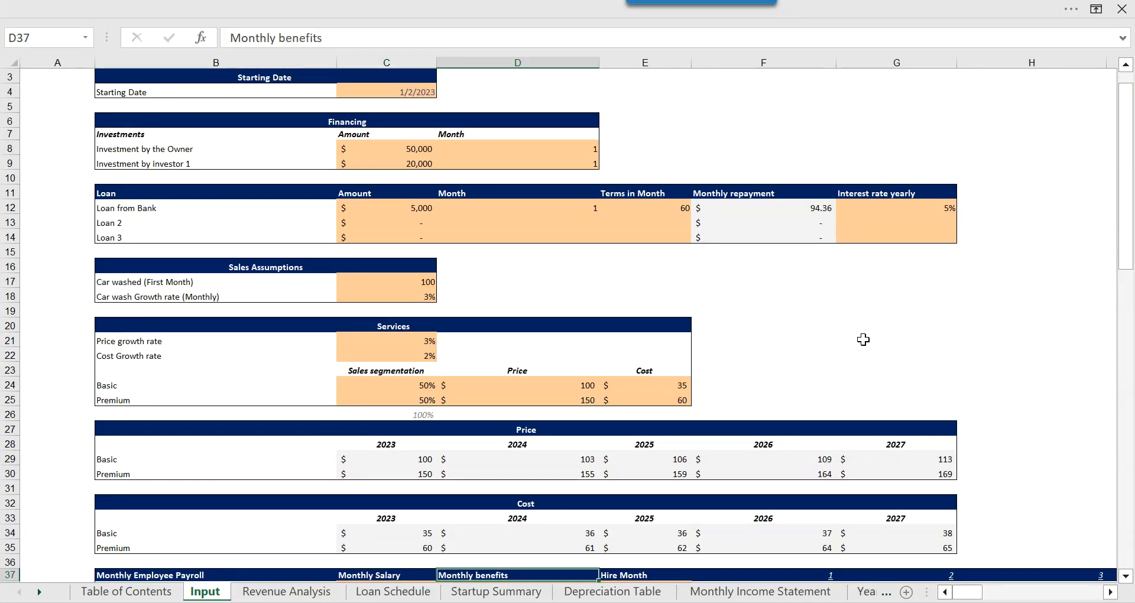
left_click(386, 370)
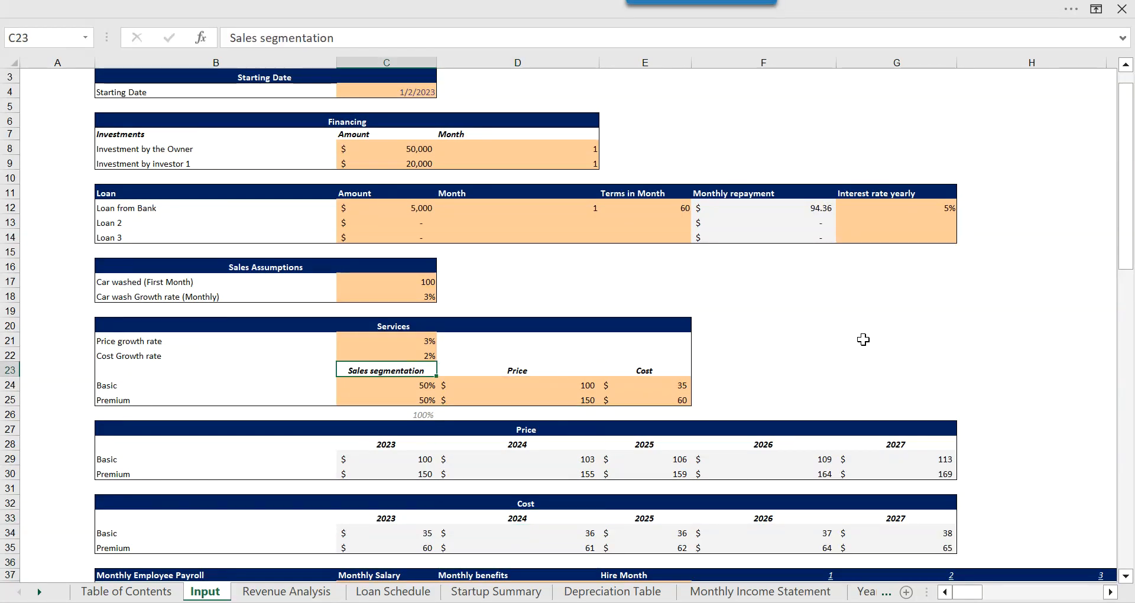
left_click(387, 341)
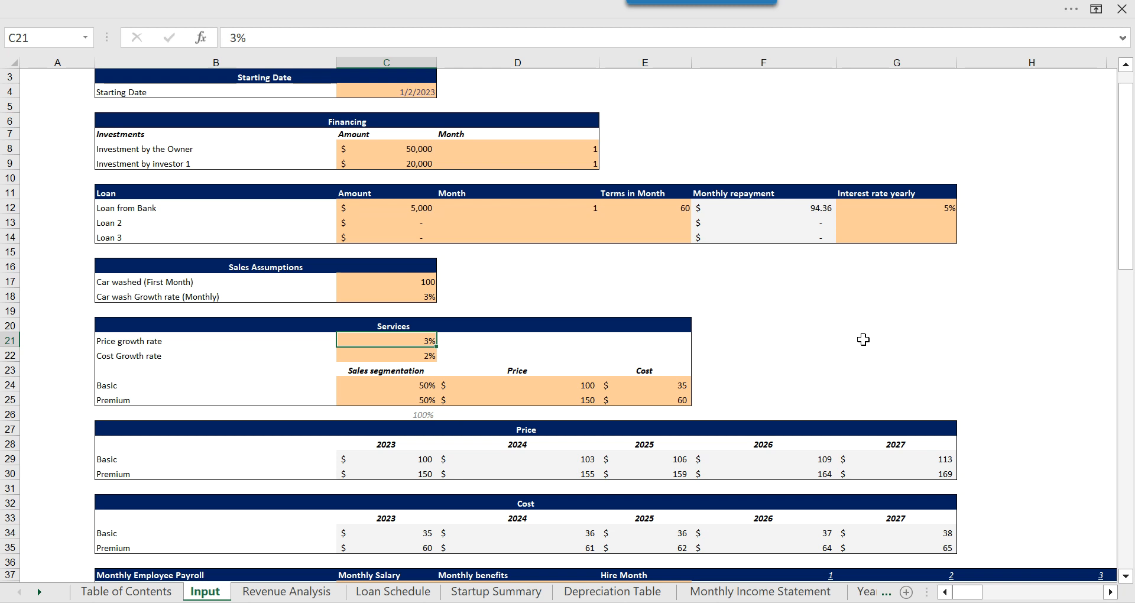
type("5%")
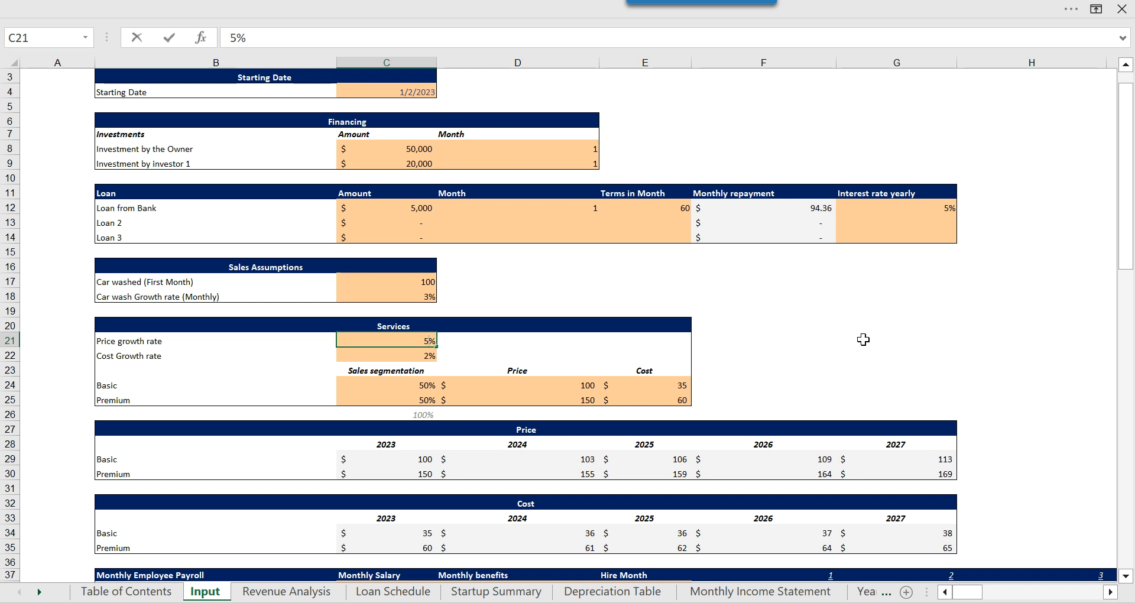
Set the CMO hire month to 2 and the Finance Manager to 3, raising payroll totals
left_click(517, 473)
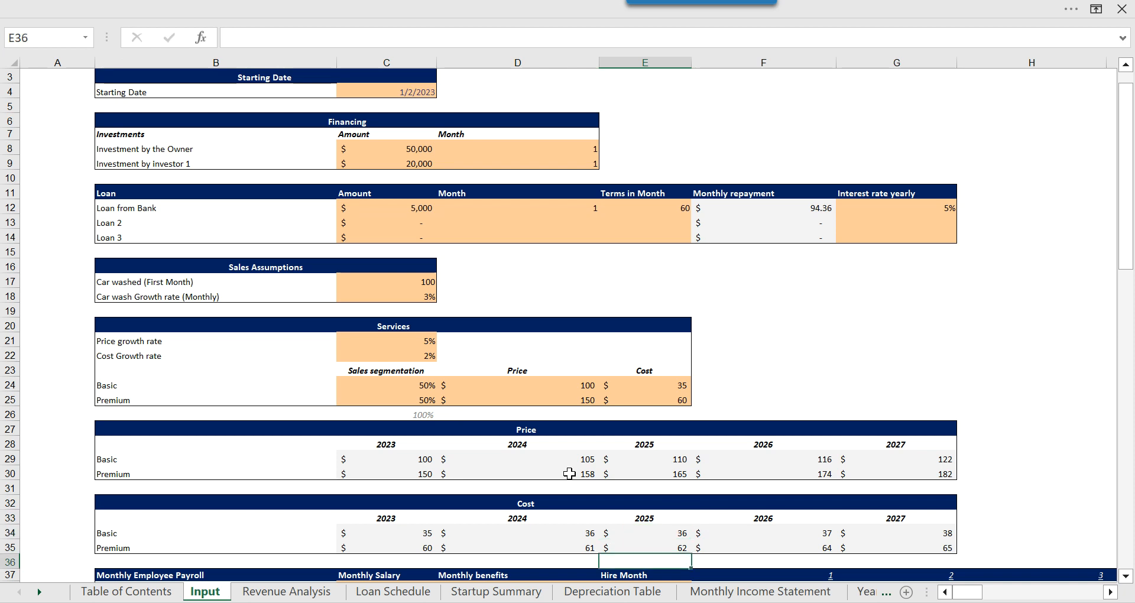
scroll("down", 3)
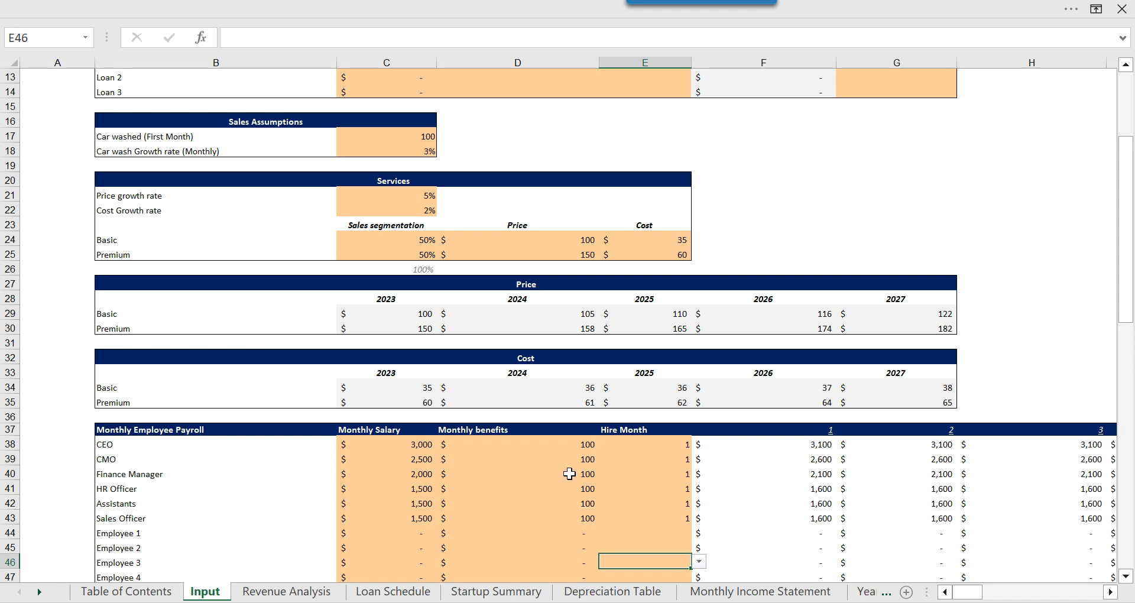
left_click(644, 488)
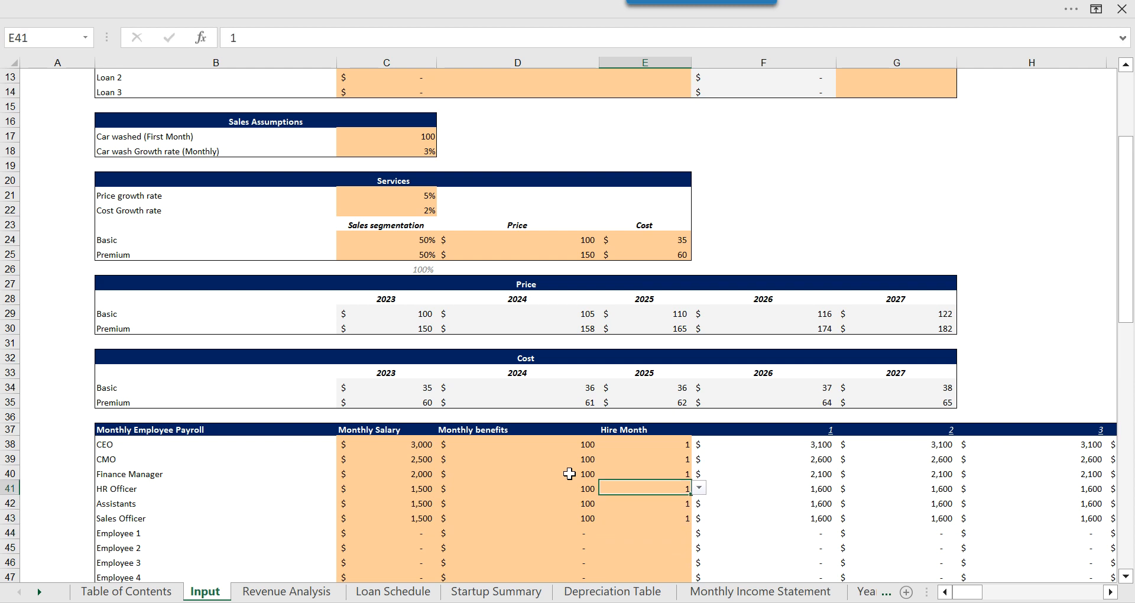
left_click(644, 444)
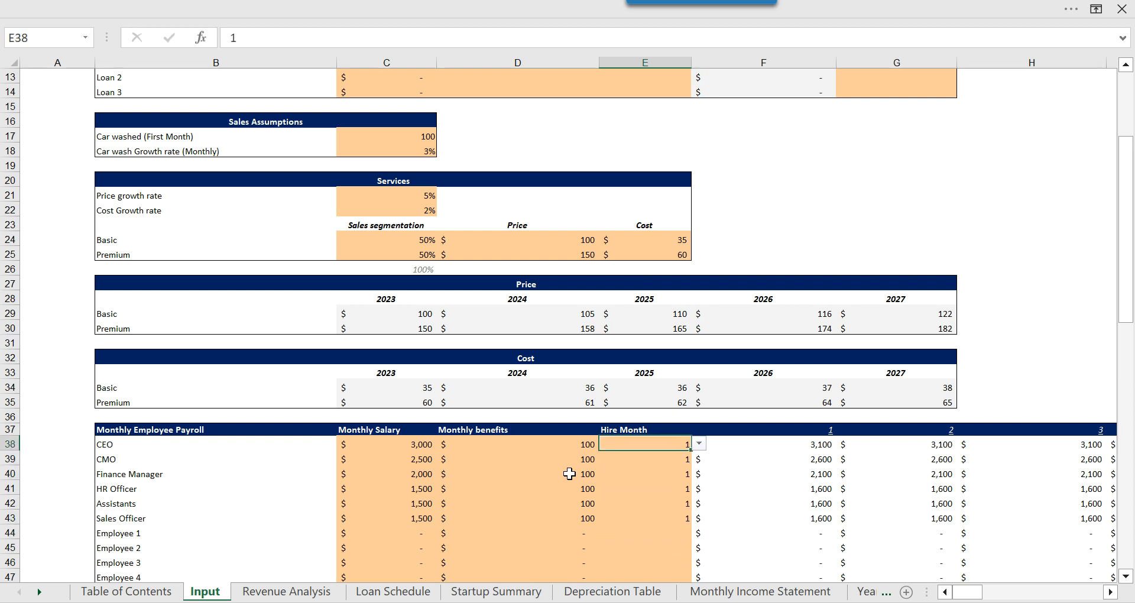
scroll("down", 3)
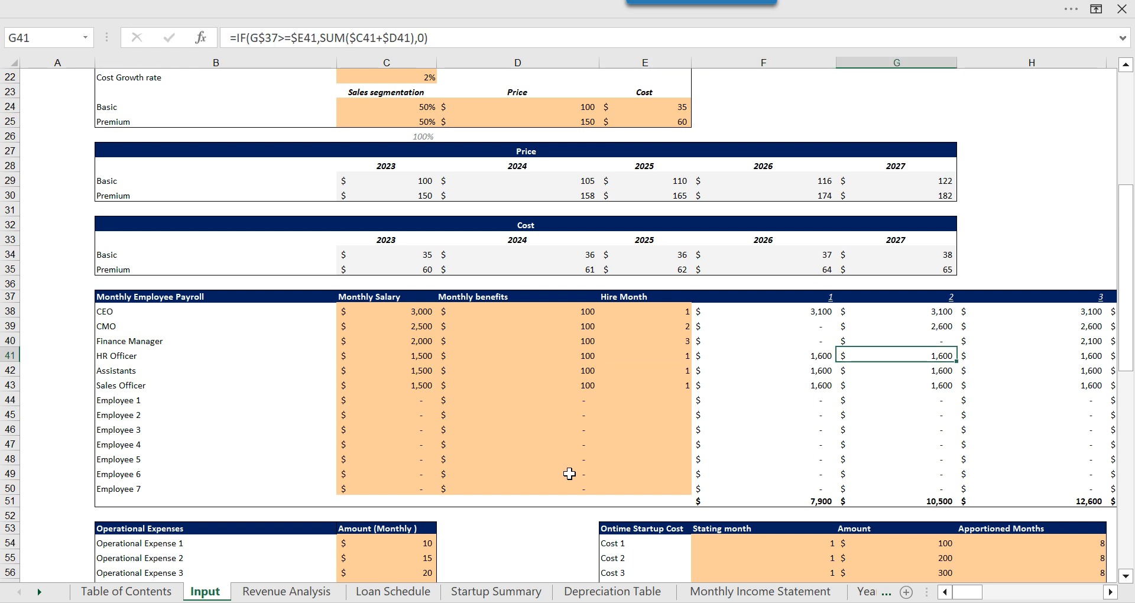
left_click(57, 340)
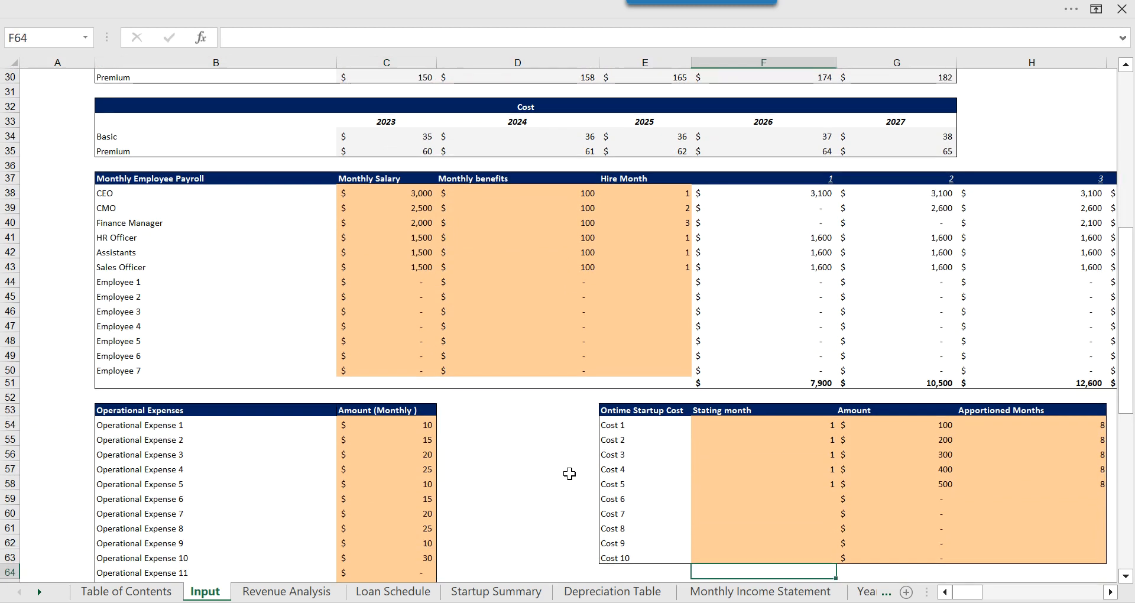
scroll("down", 3)
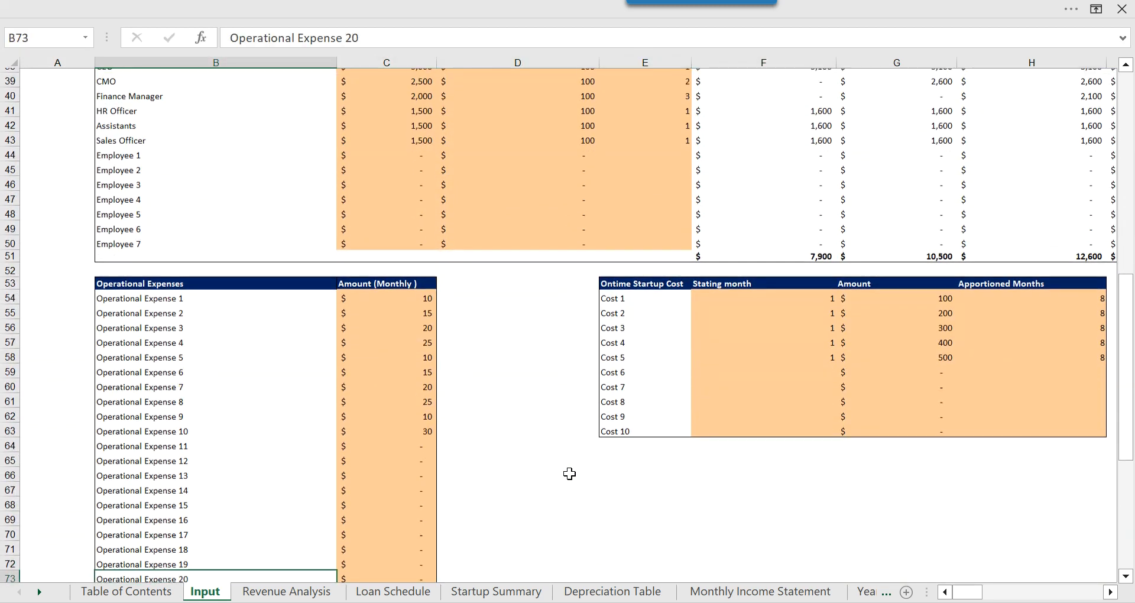
scroll("down", 3)
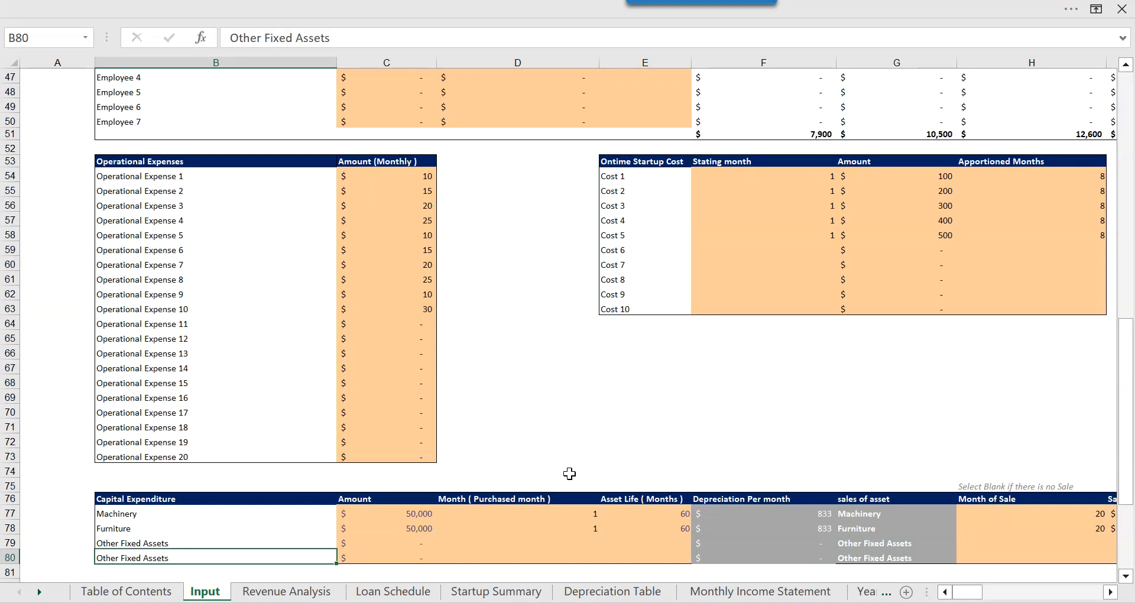
left_click(517, 527)
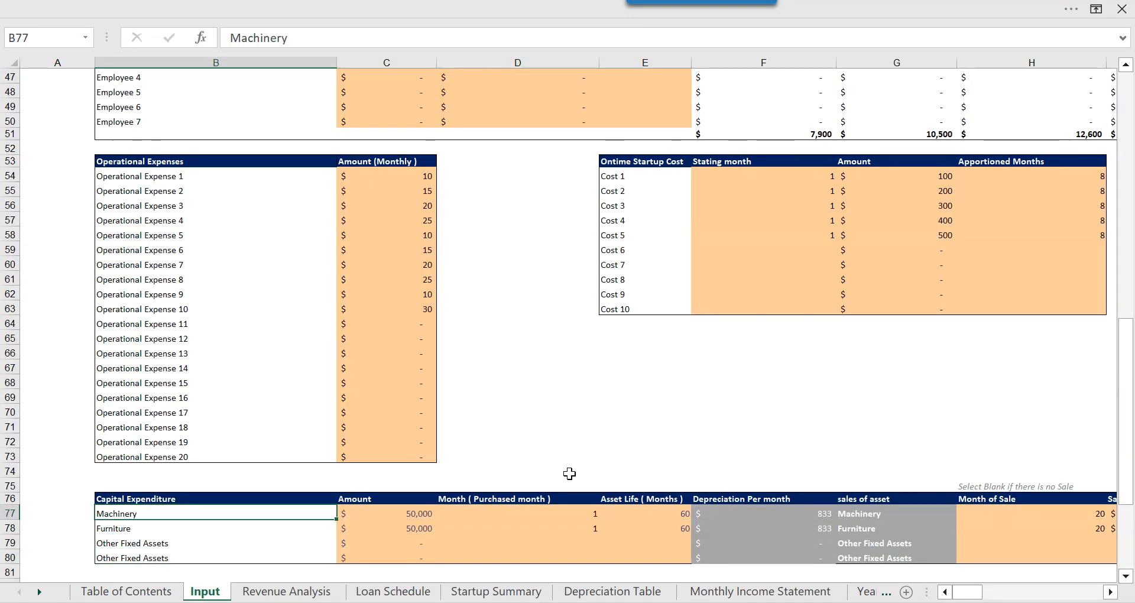
left_click(517, 513)
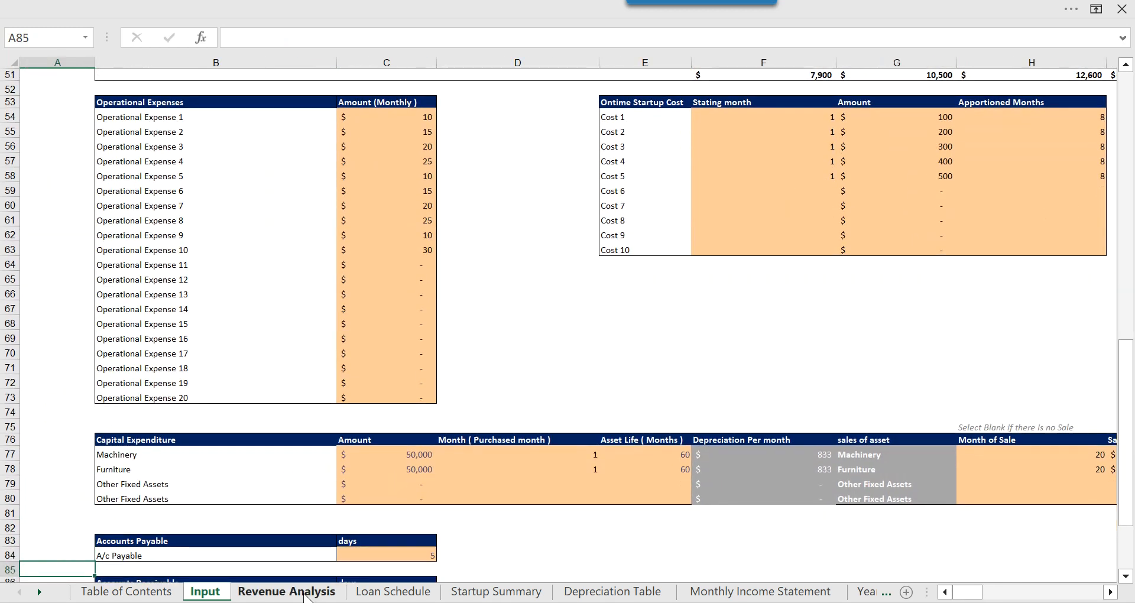
View the Revenue Analysis, Loan Schedule and Startup Summary sheets in turn
left_click(287, 591)
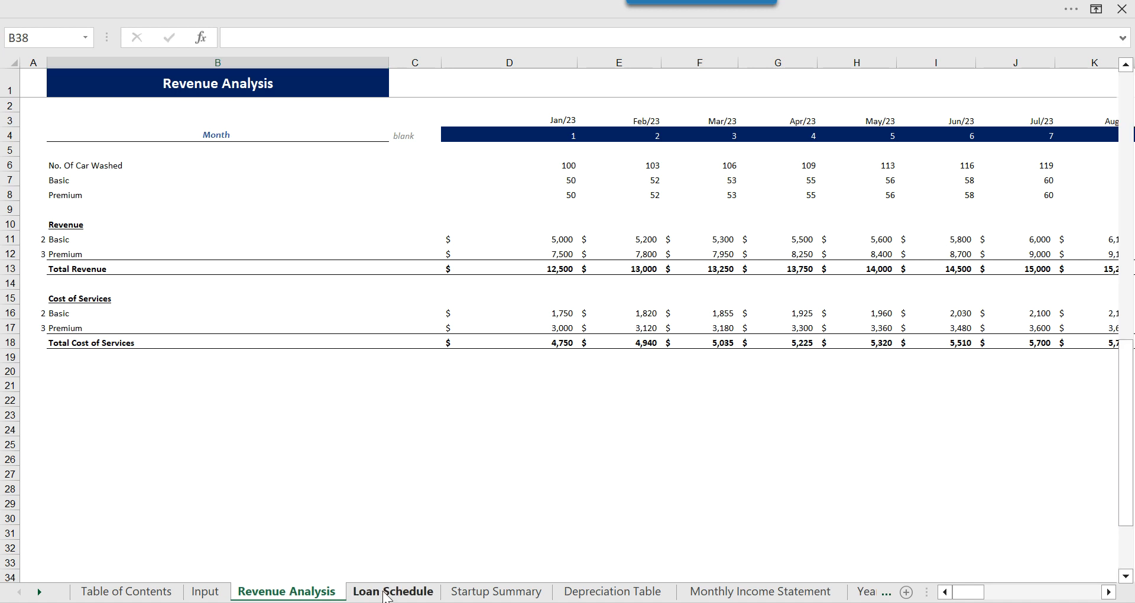
left_click(393, 590)
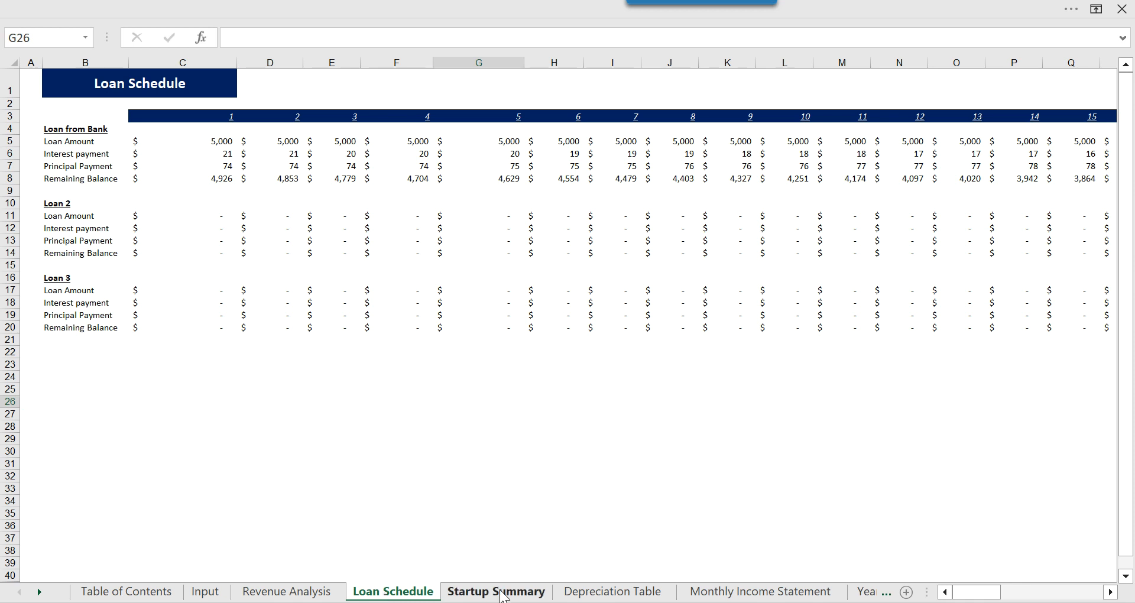
left_click(495, 591)
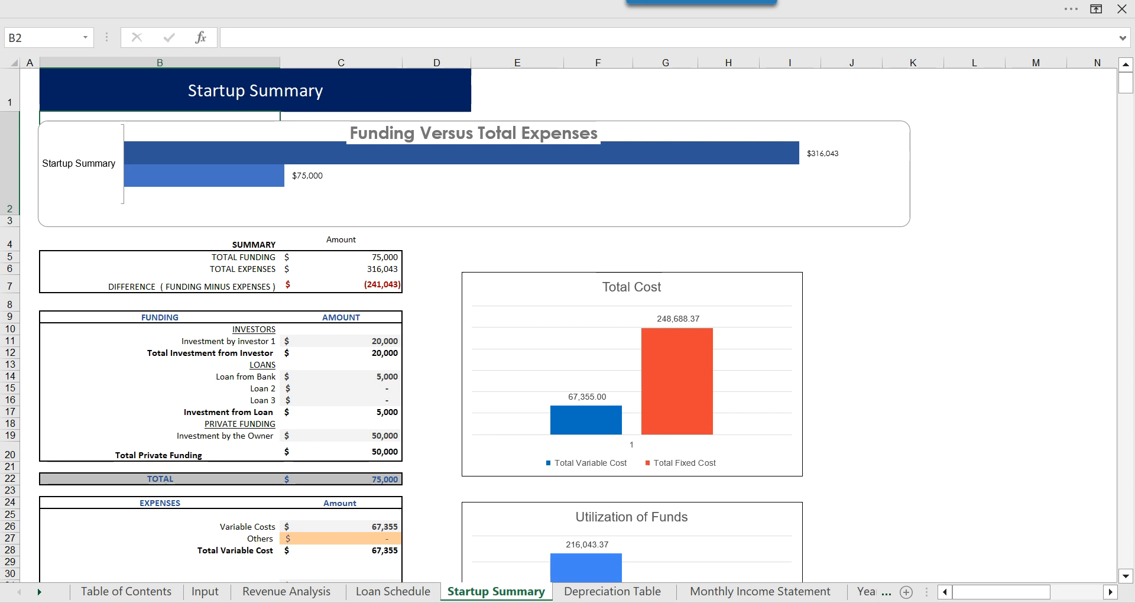
Open the Depreciation & Amortization sheet showing 10,000 yearly machinery and furniture depreciation
left_click(611, 590)
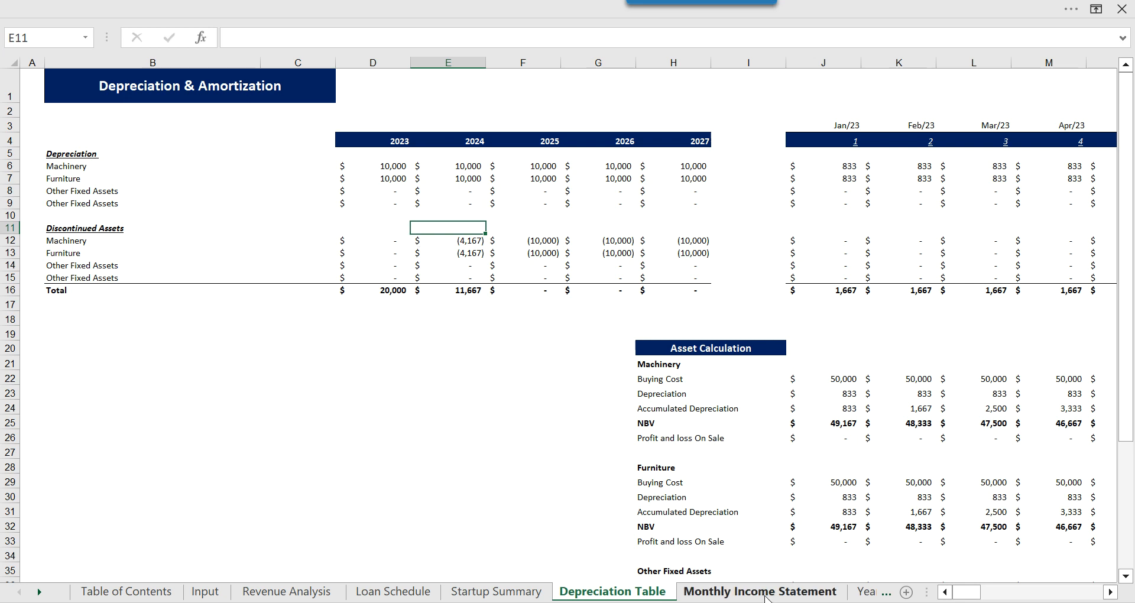
Inspect the January Profit After Tax formula on the Monthly Income Statement, then open Yearly PnL
left_click(760, 591)
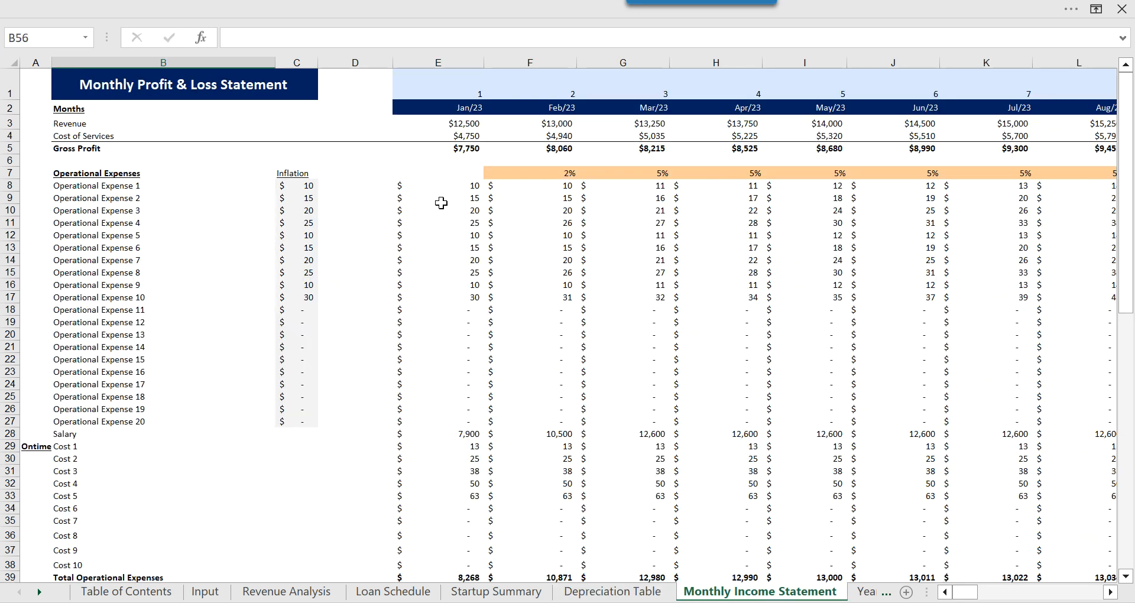
left_click(163, 135)
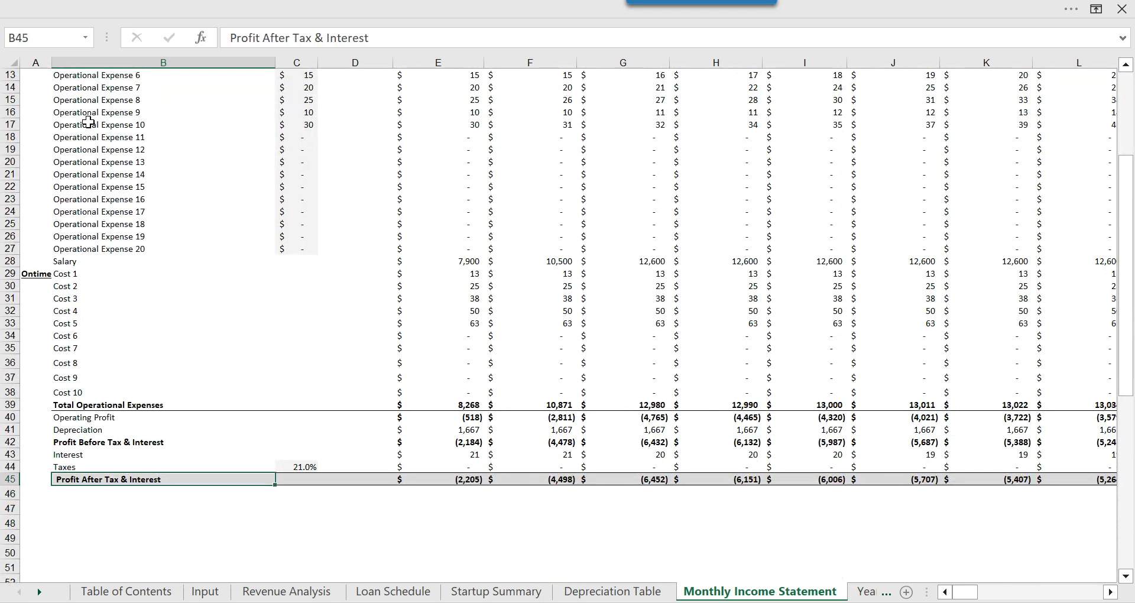
left_click(437, 478)
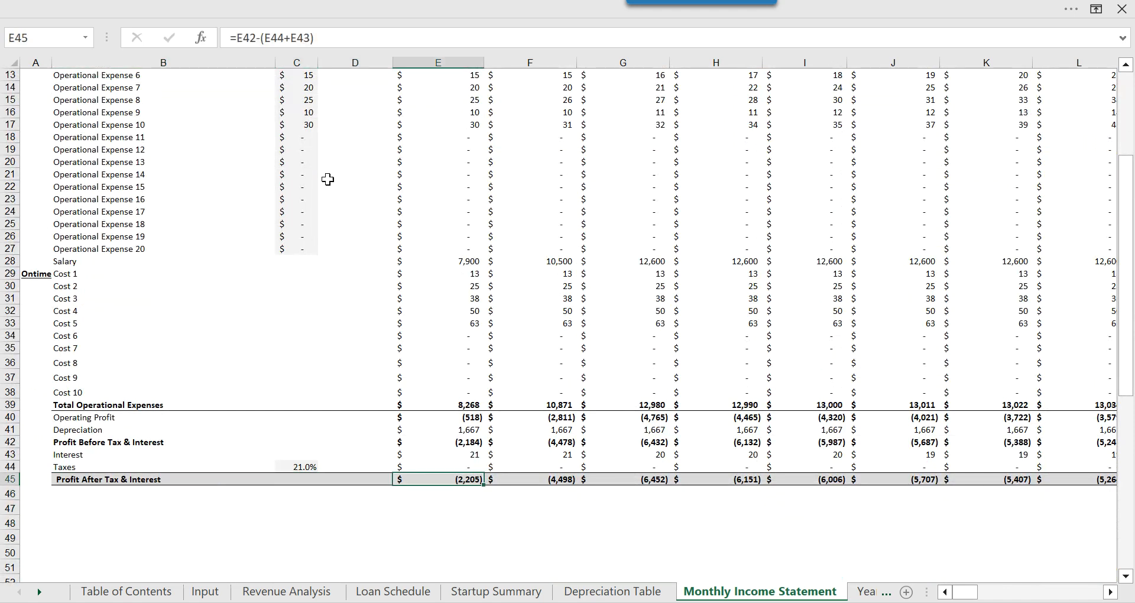
left_click(768, 591)
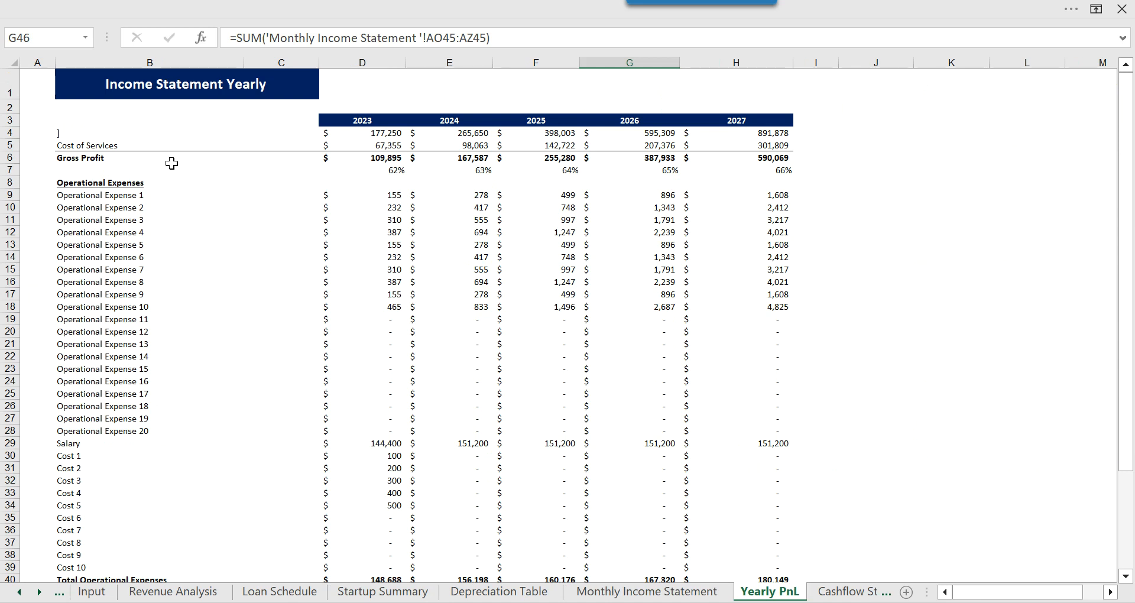
Inspect how 2023 taxes on the Yearly PnL are totalled from monthly figures
left_click(149, 542)
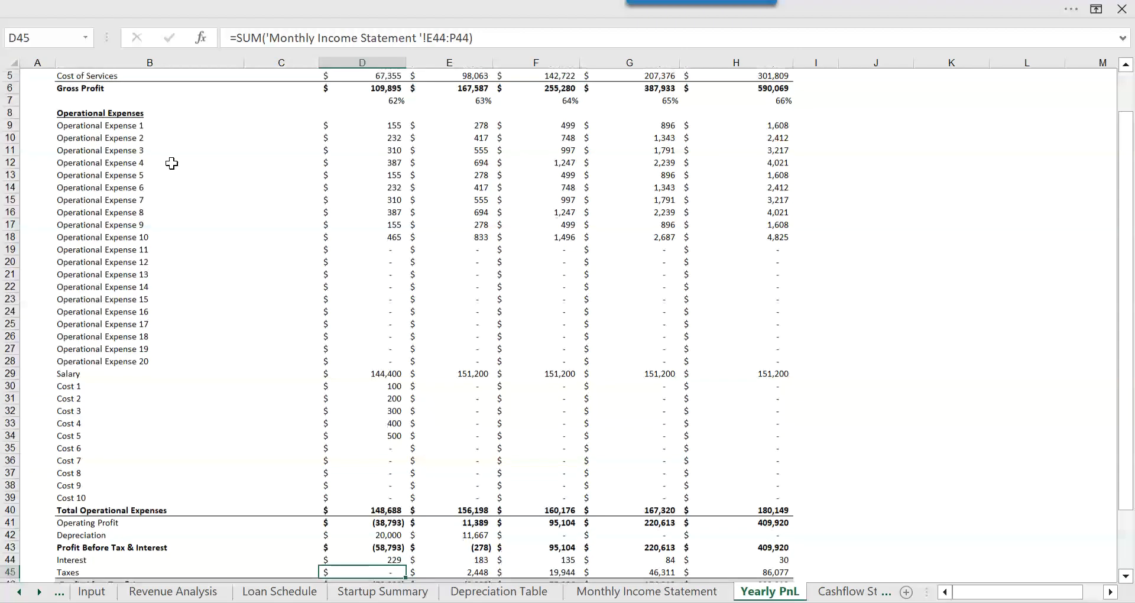
scroll("down", 3)
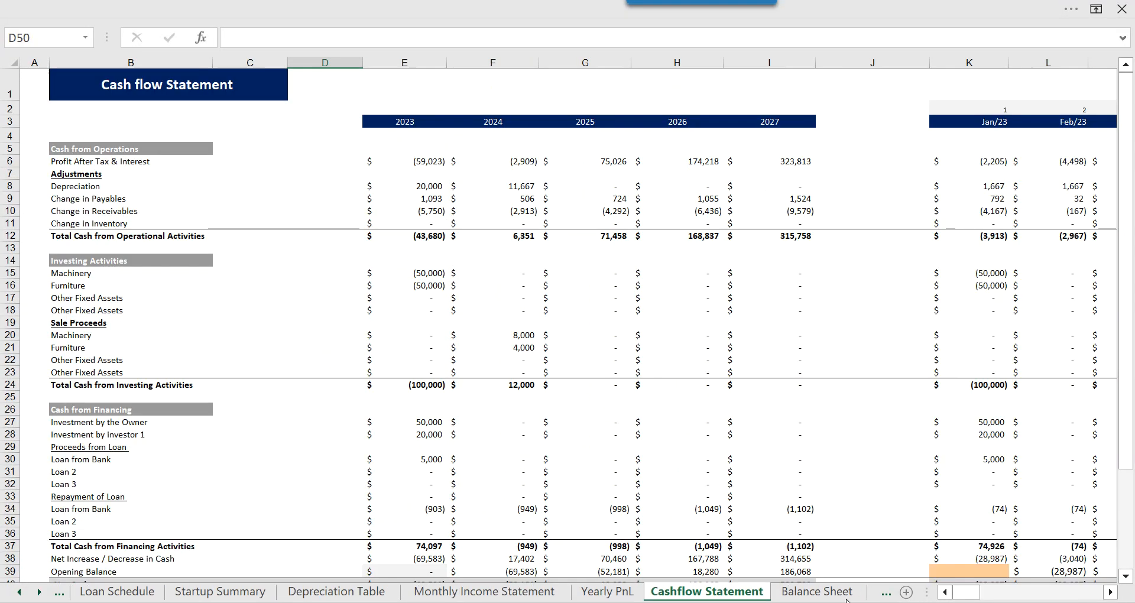
Review Change in Payables, Total Cash from Investing and 2024 net cash, then open the Balance Sheet
left_click(88, 197)
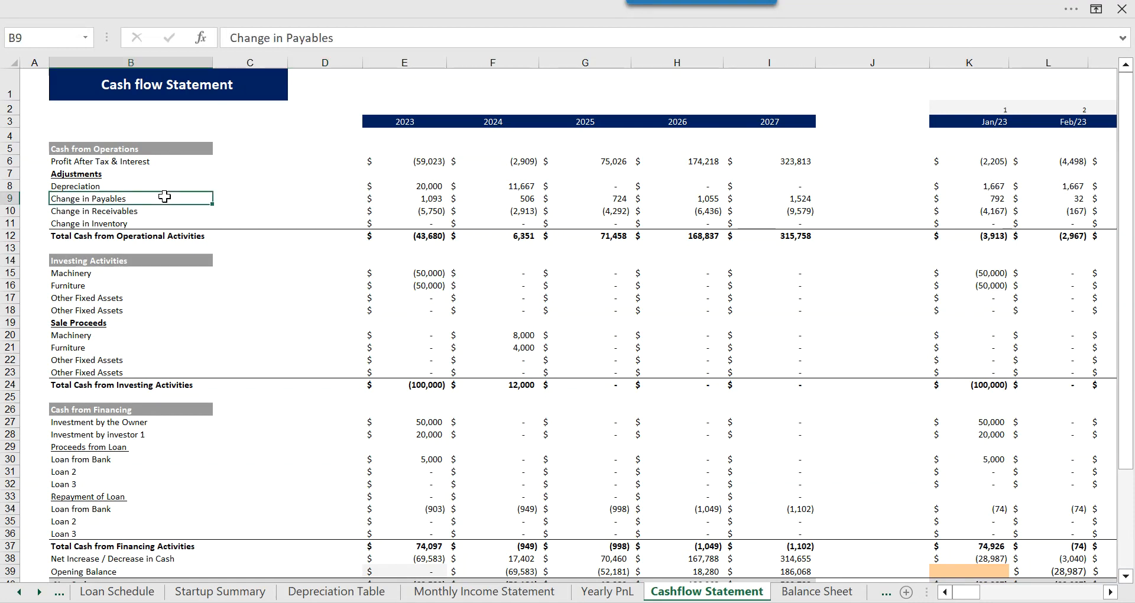
left_click(130, 384)
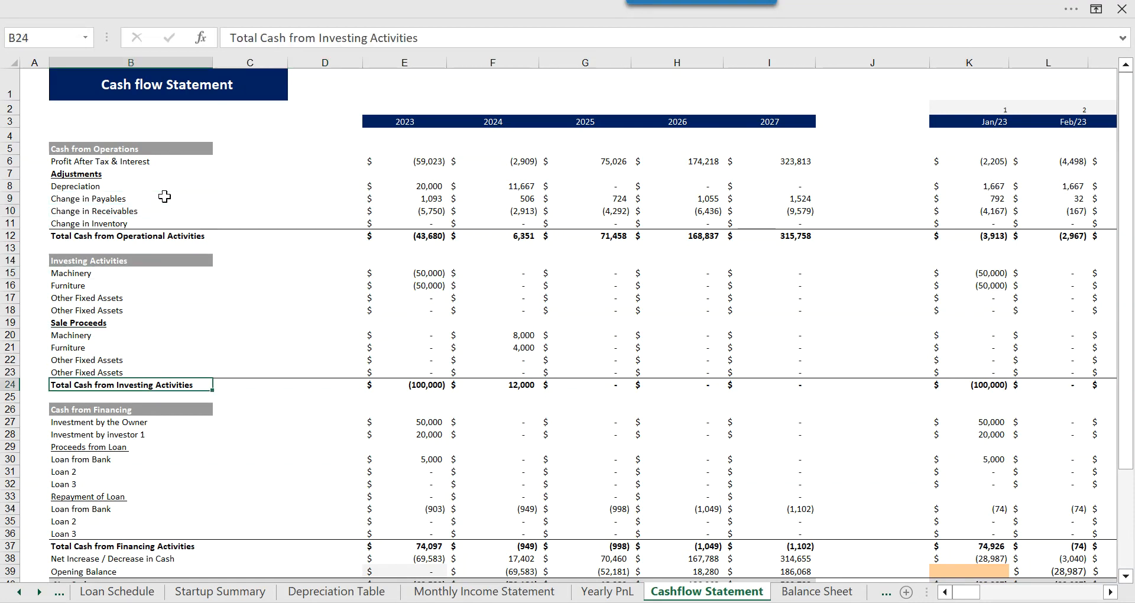
scroll("down", 3)
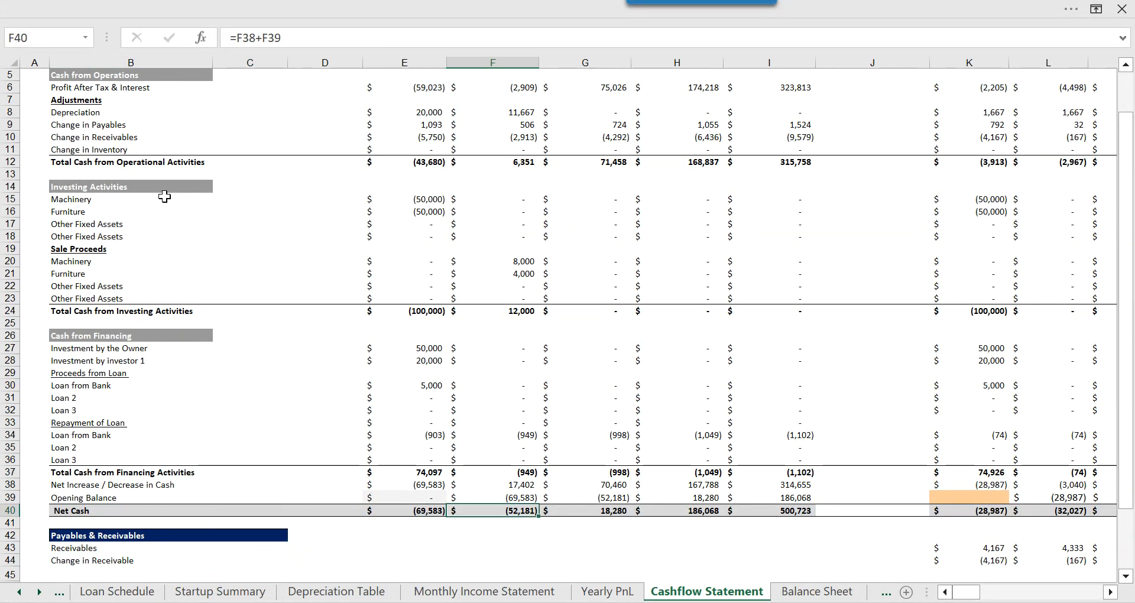
left_click(768, 510)
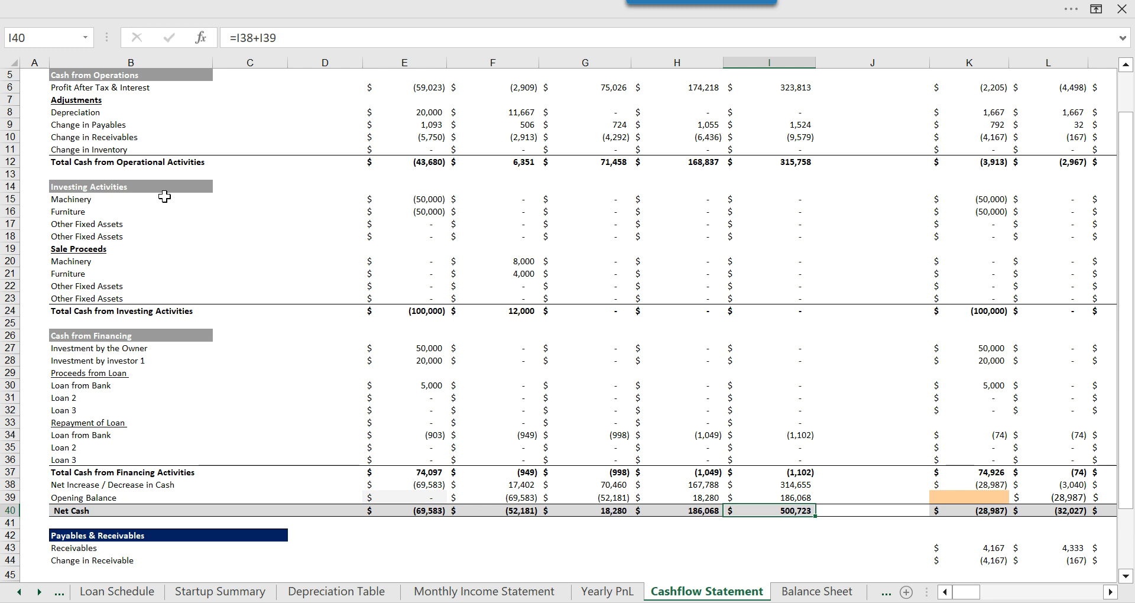
left_click(818, 591)
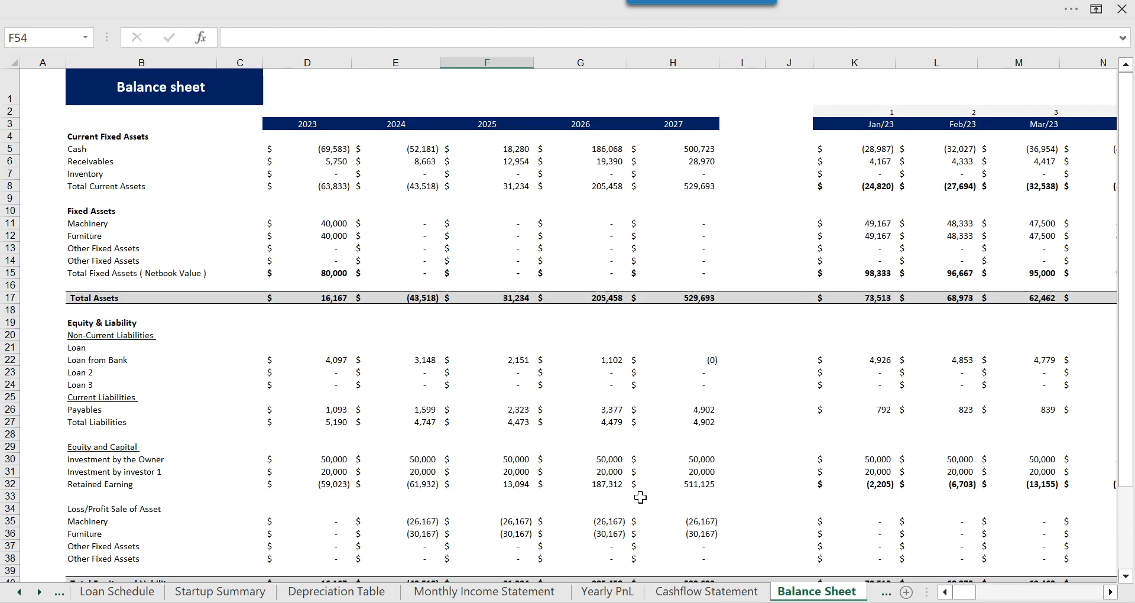
mouse_move(255, 248)
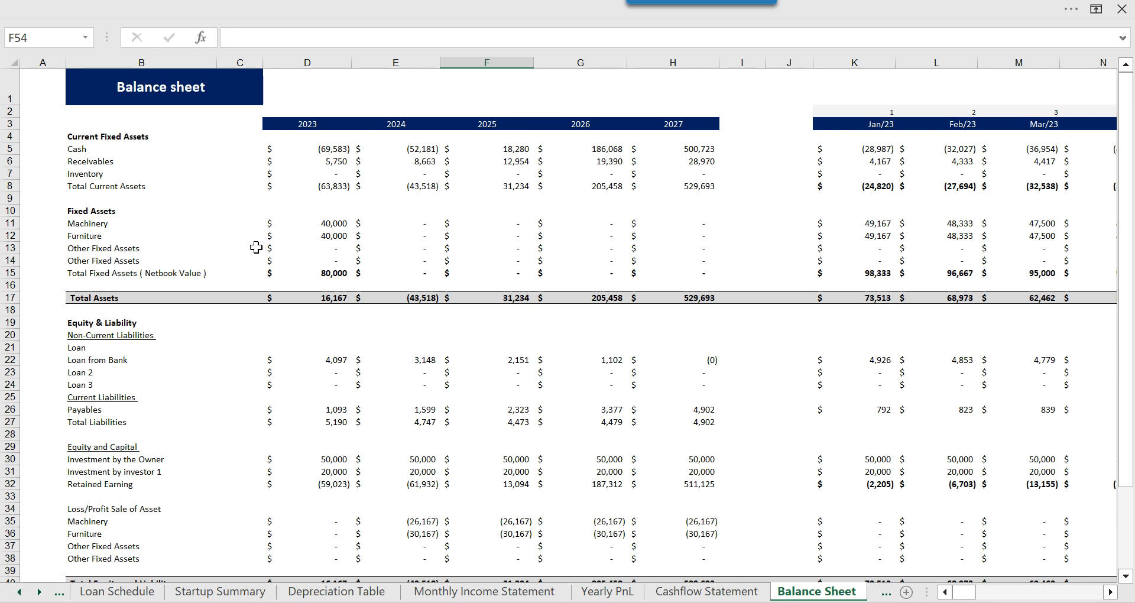
mouse_move(312, 259)
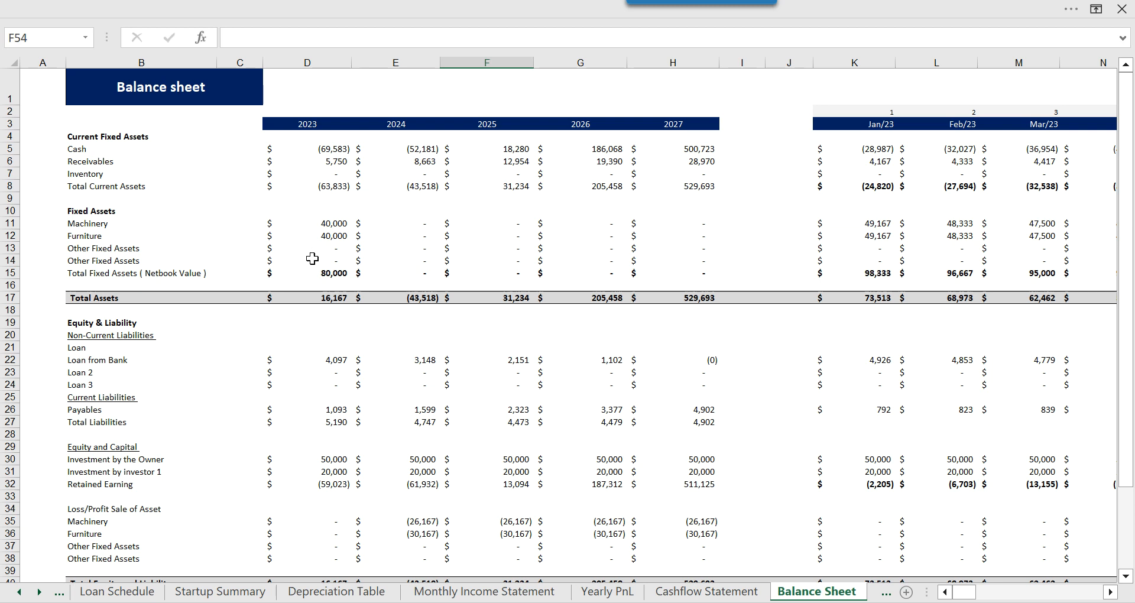
Inspect the 2023 fixed assets sale and zero balance check, then open Break Even Analysis
left_click(306, 546)
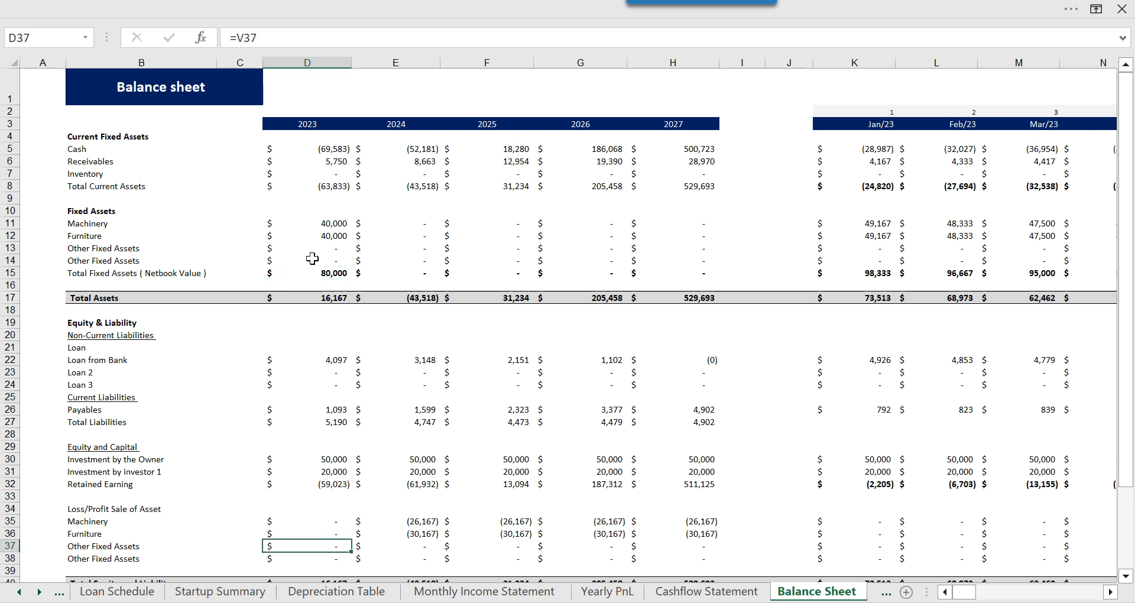
scroll("down", 3)
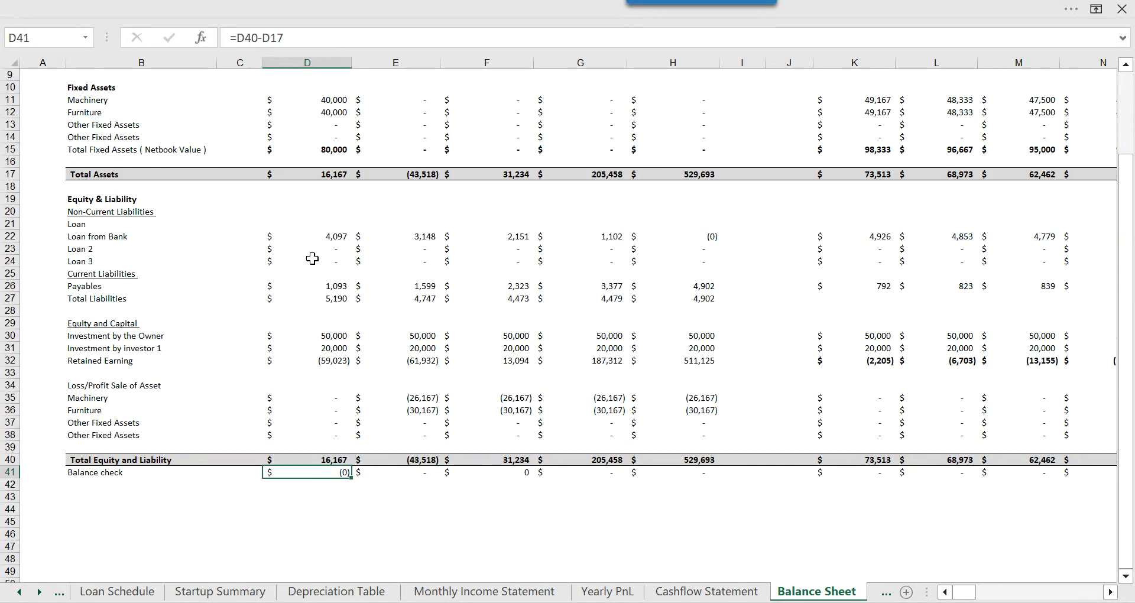
left_click(671, 472)
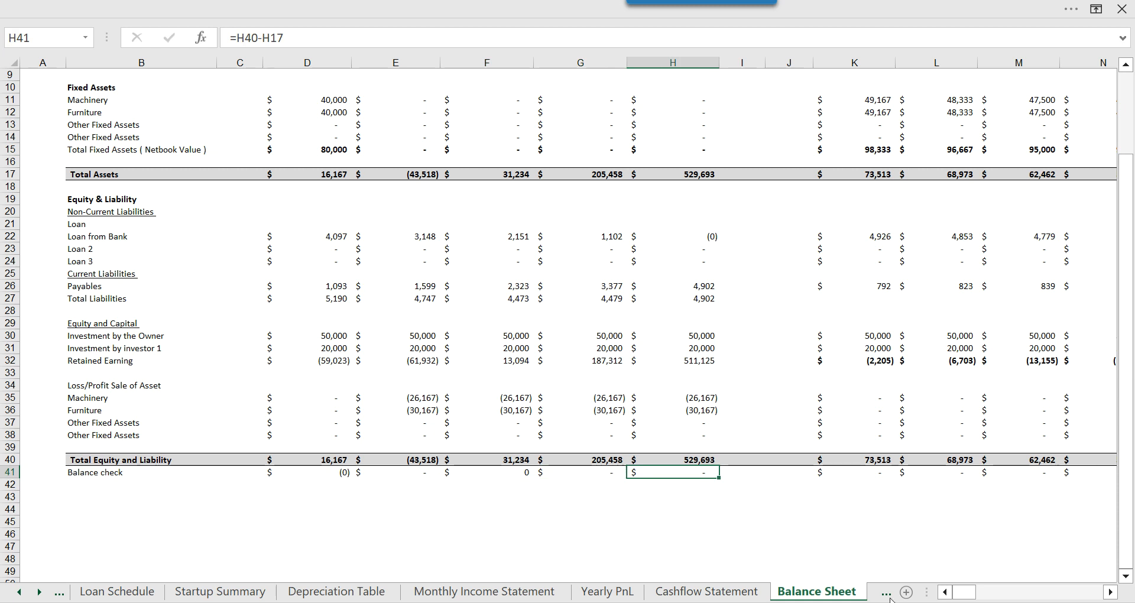
left_click(722, 590)
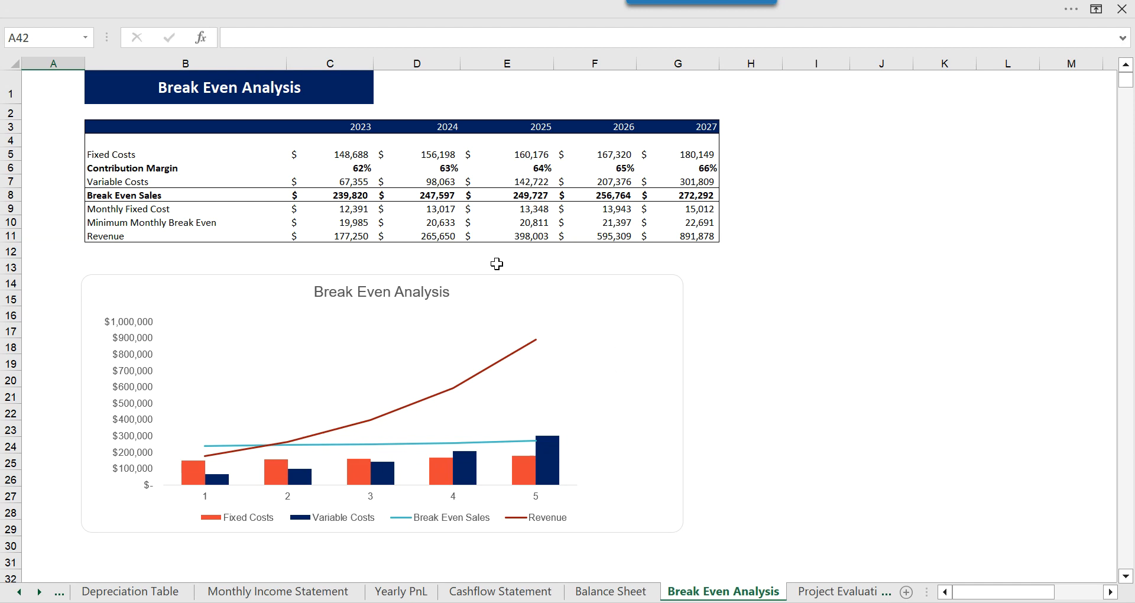
Open the Project Evaluation sheet showing an NPV of 3,741,023 and 136% IRR
left_click(329, 209)
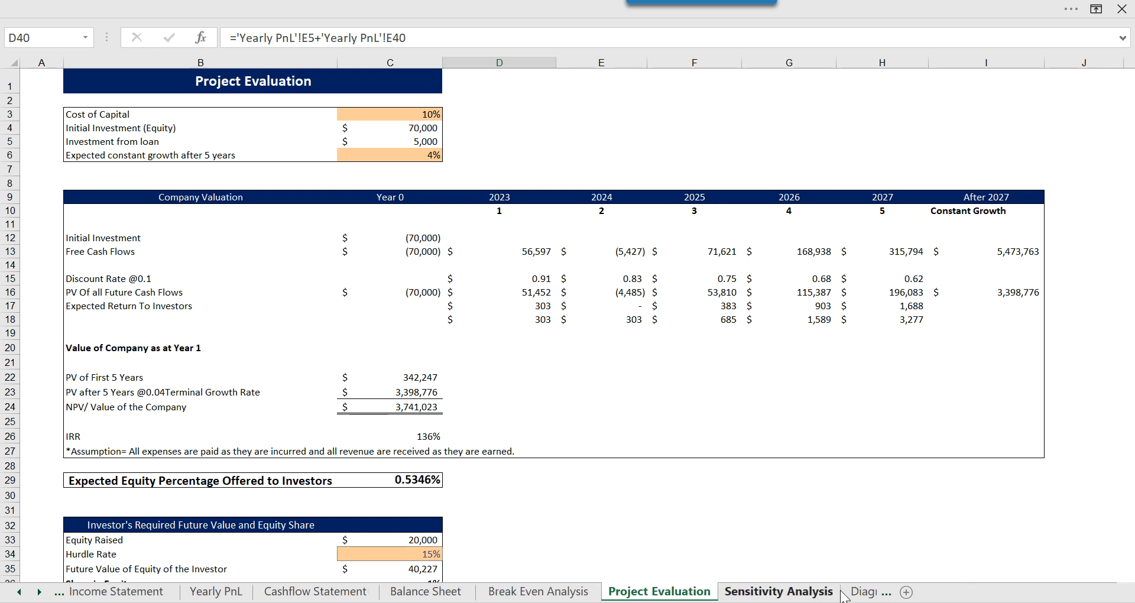
Review the Sensitivity Analysis and Diagnostic Tools sheets, finishing on the six-chart Dashboard
left_click(778, 591)
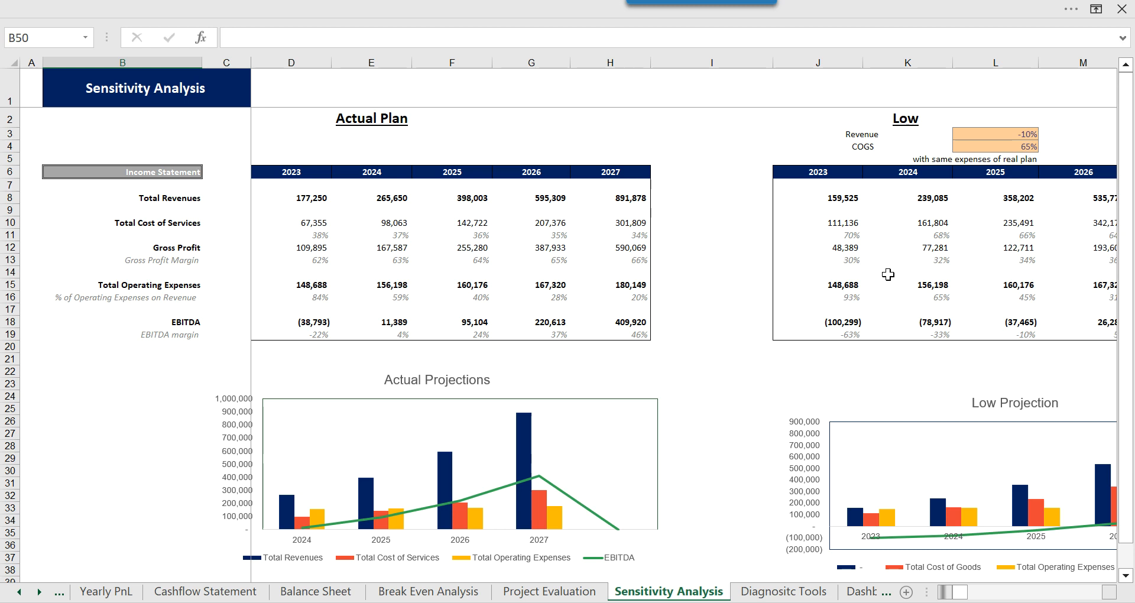
mouse_move(1093, 546)
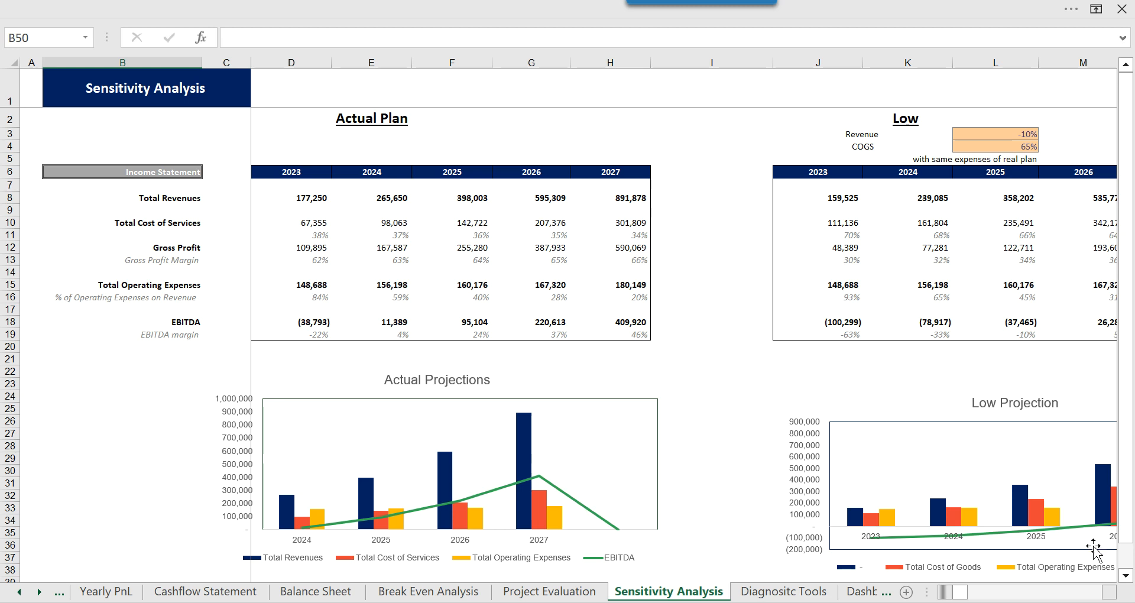
left_click(783, 591)
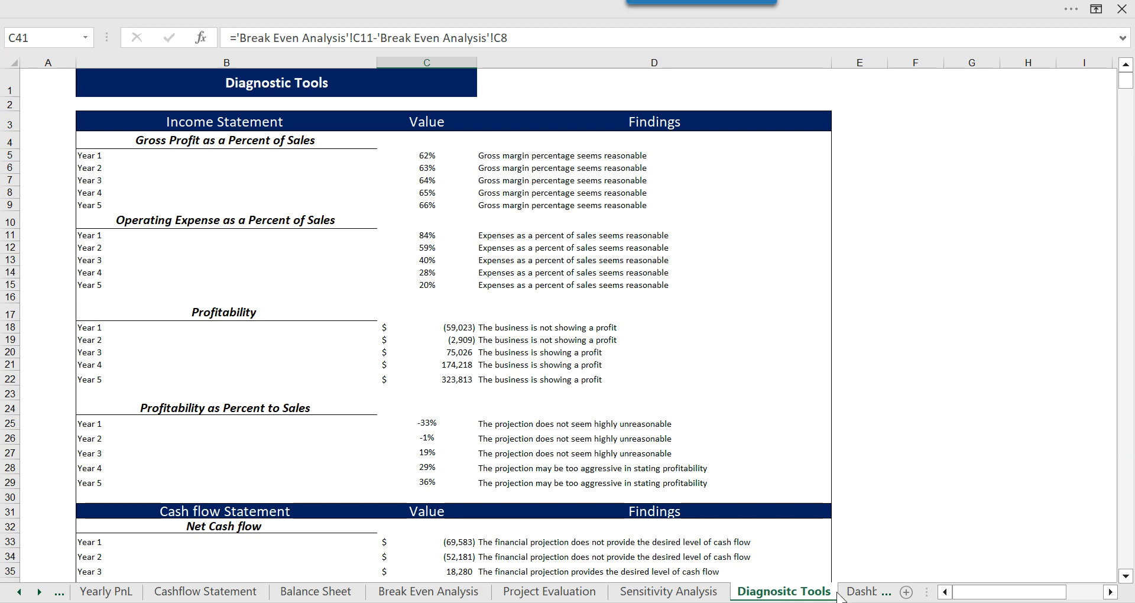
left_click(800, 591)
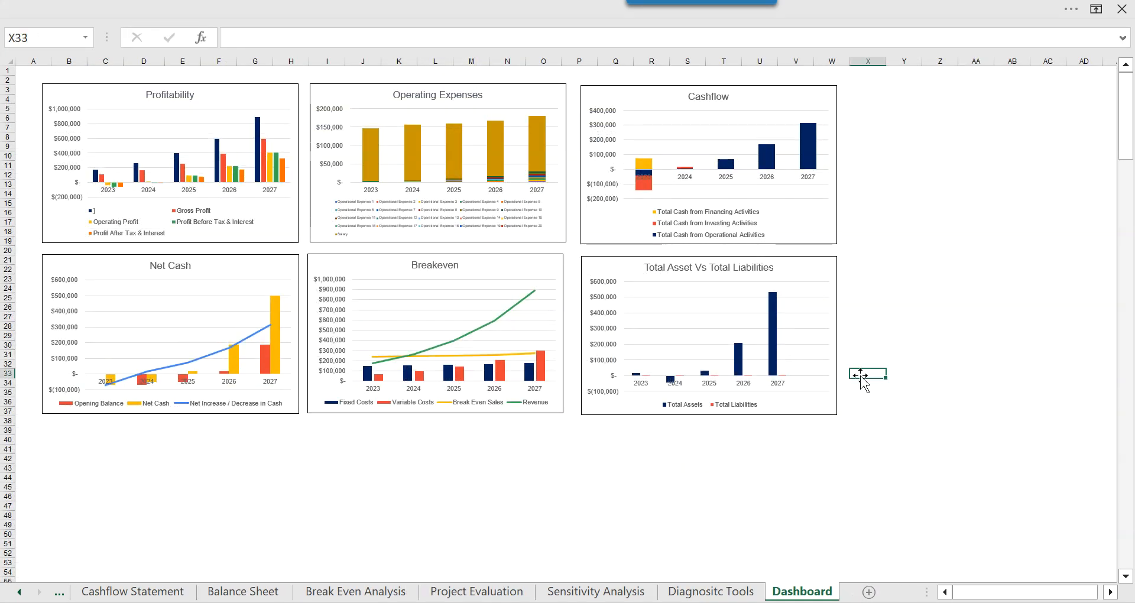